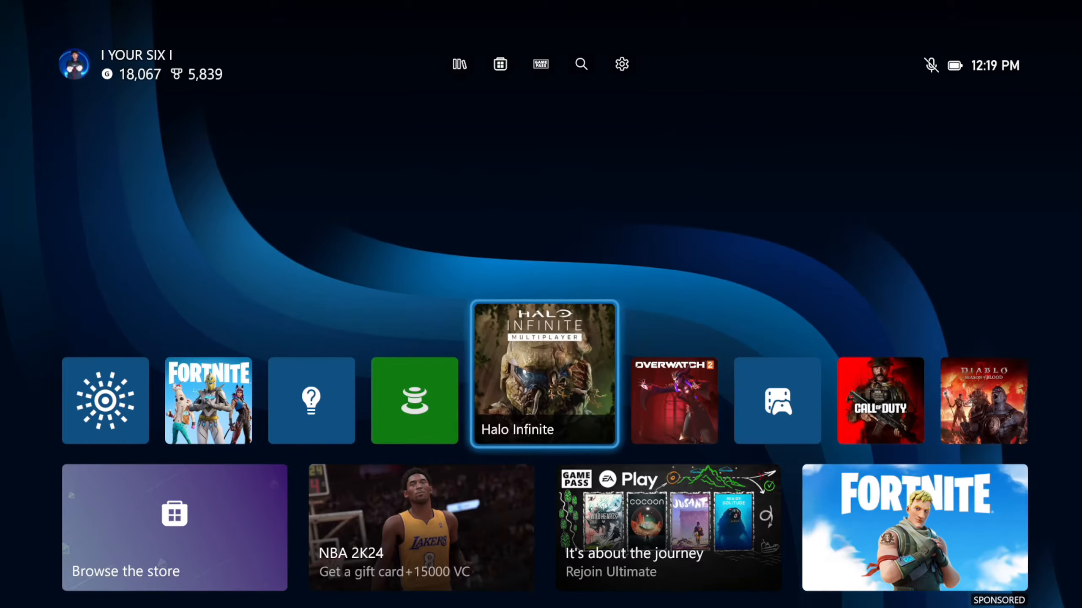
Go from Home to the Settings gear in the top bar and open General settings.
click(674, 401)
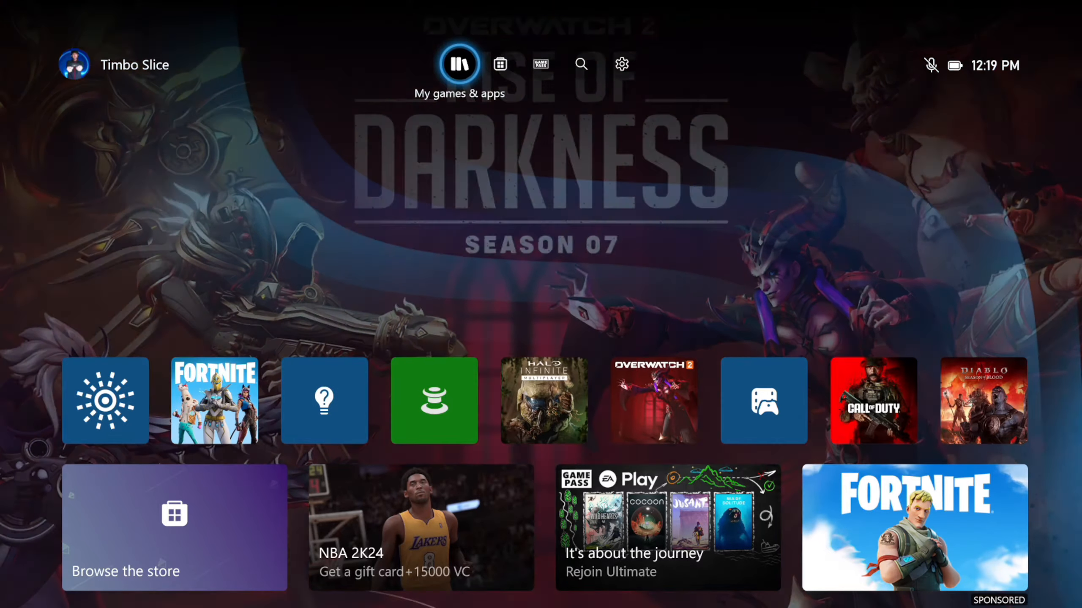
click(580, 63)
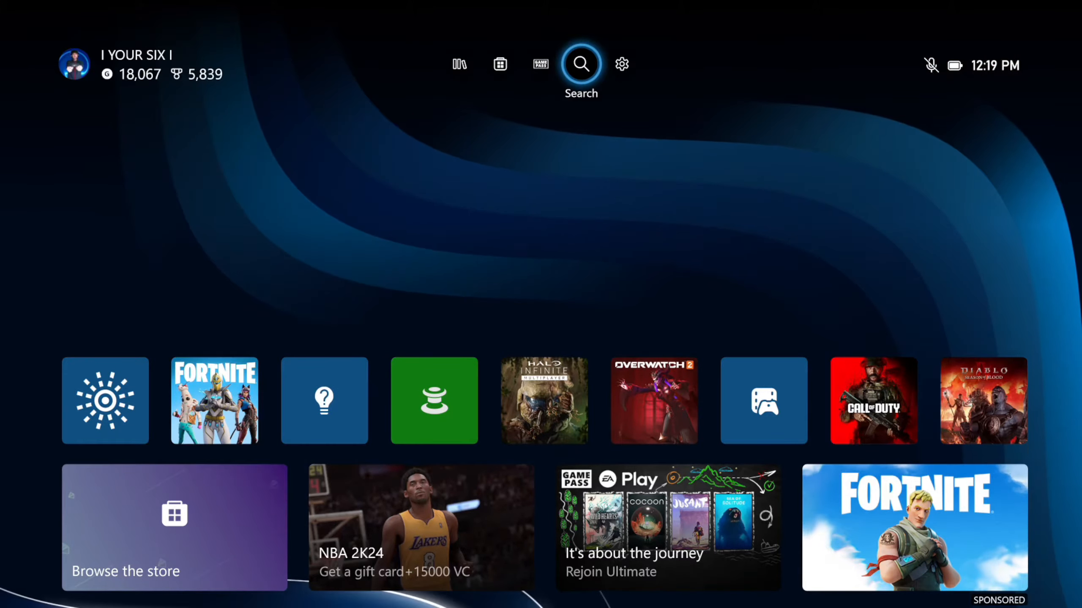
click(620, 64)
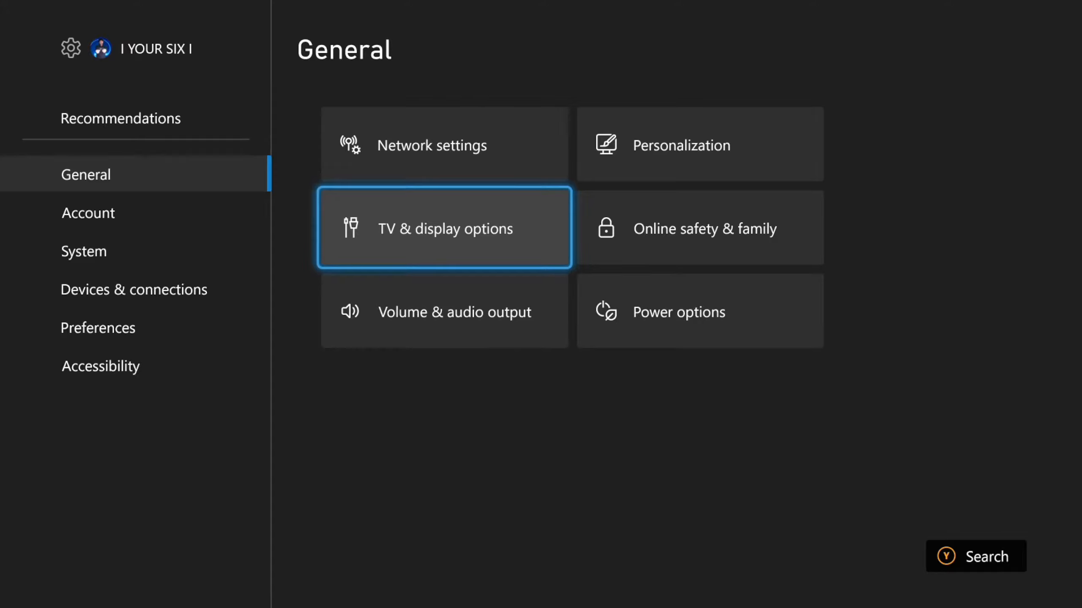
Select the TV & display options tile to show Display, Setup and Advanced settings.
click(444, 228)
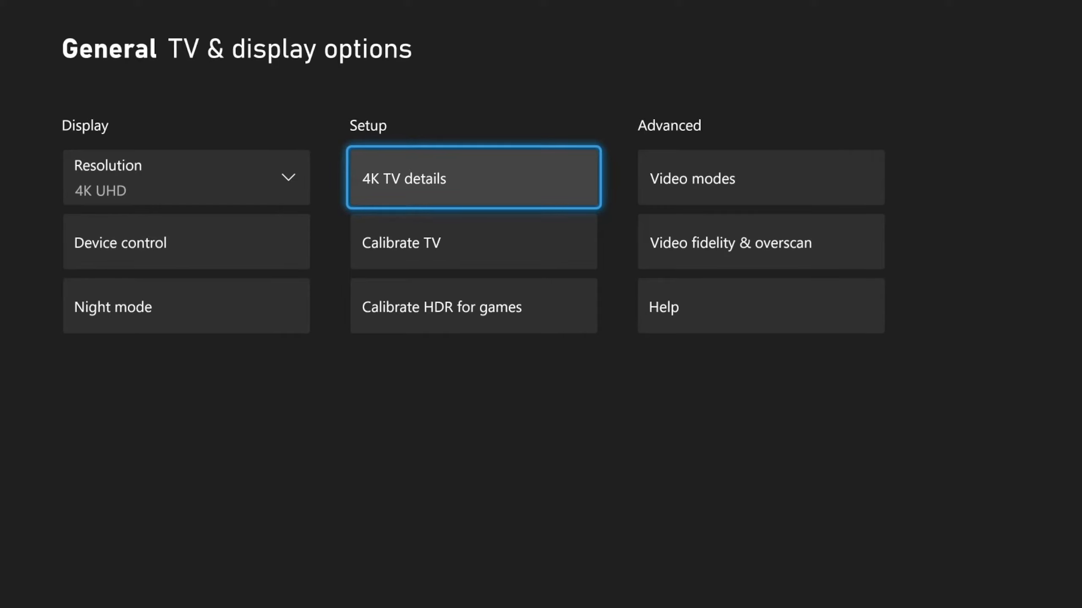
Open Video modes under Advanced to view the Allow 50Hz and Allow 24Hz options.
click(472, 178)
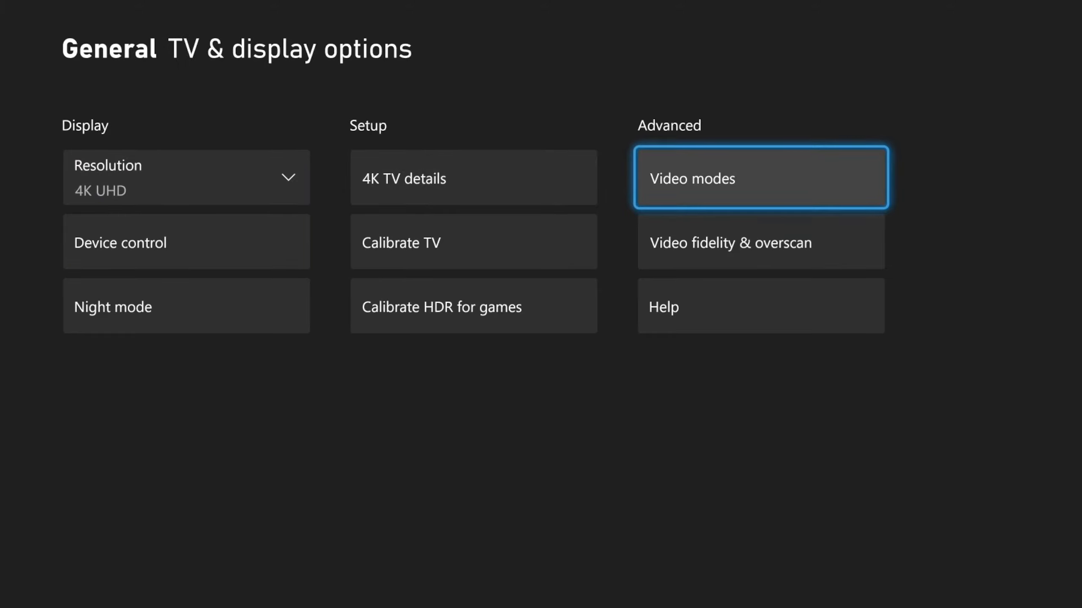
click(759, 178)
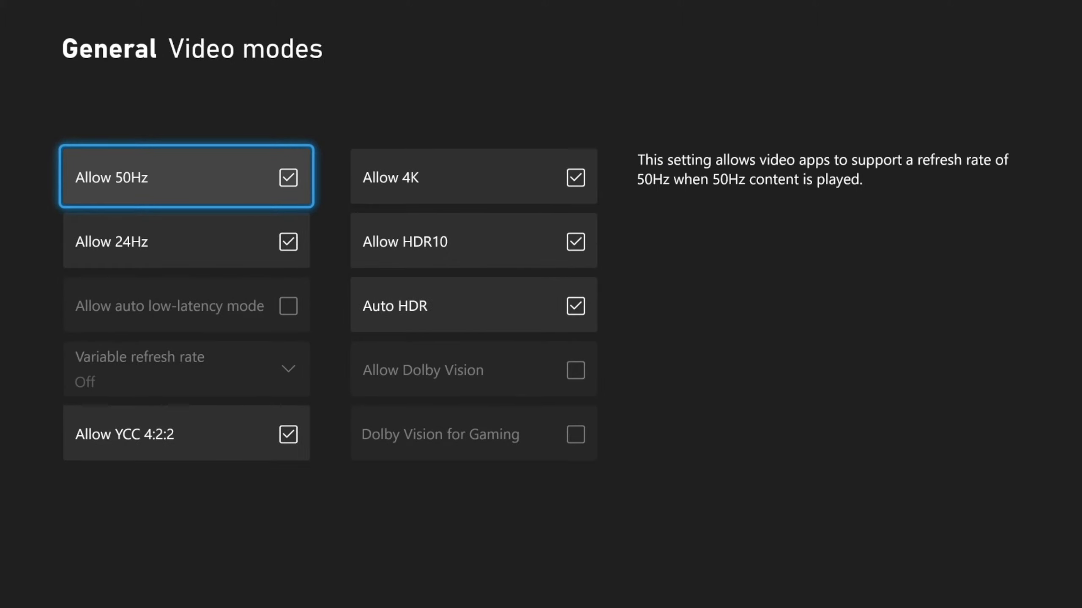